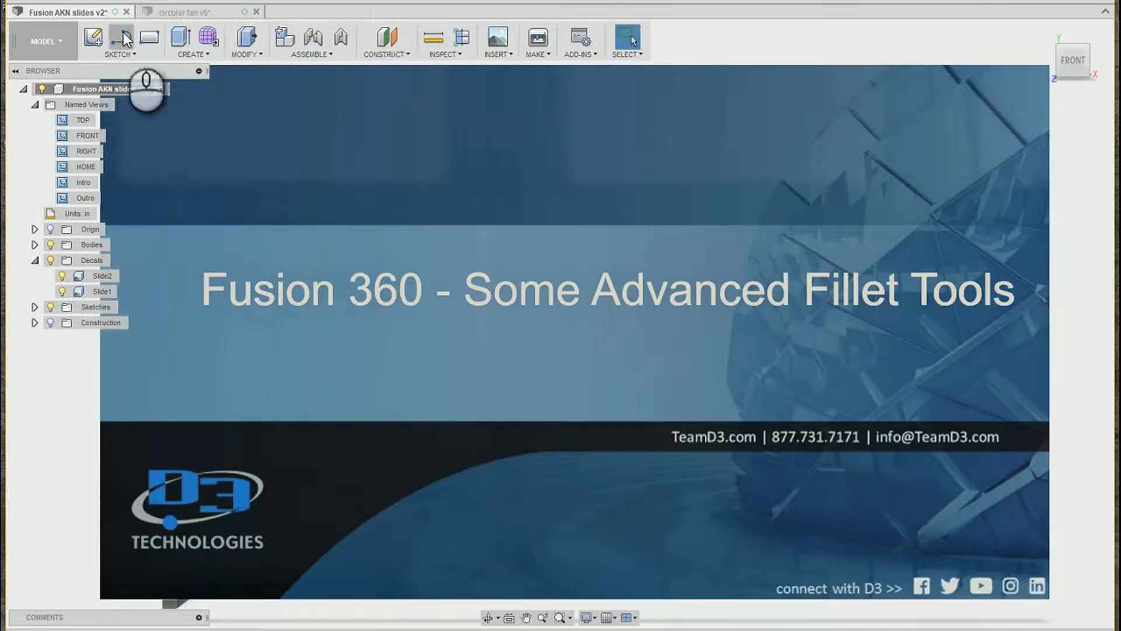
pyautogui.moveTo(176, 12)
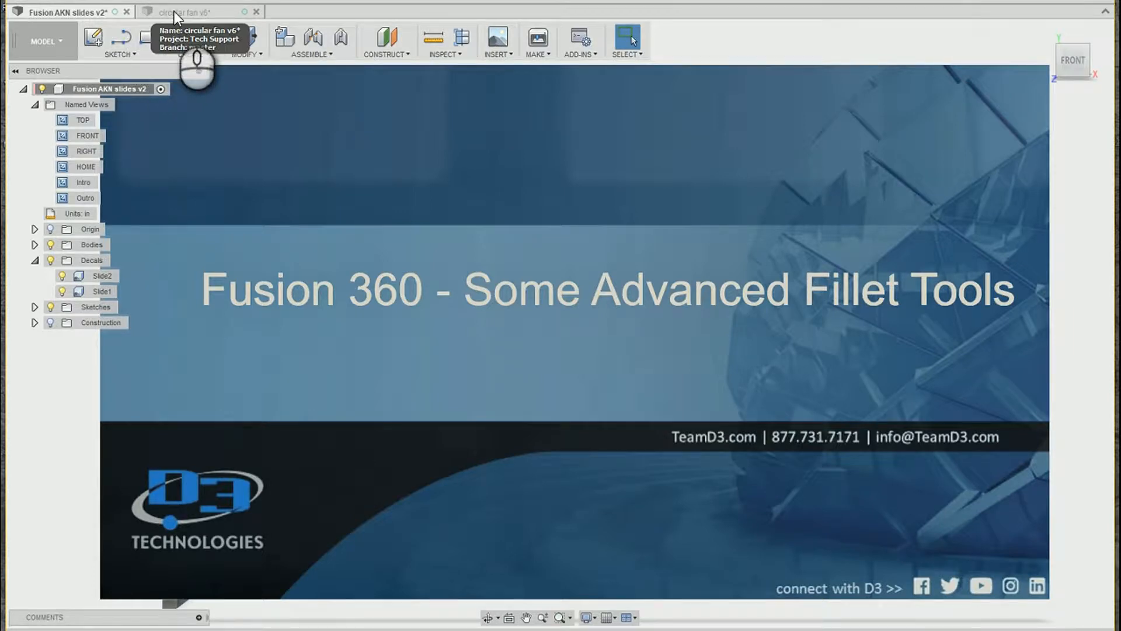
# - Switch to the circular fan v6 model and orbit it to face the flange
pyautogui.click(187, 12)
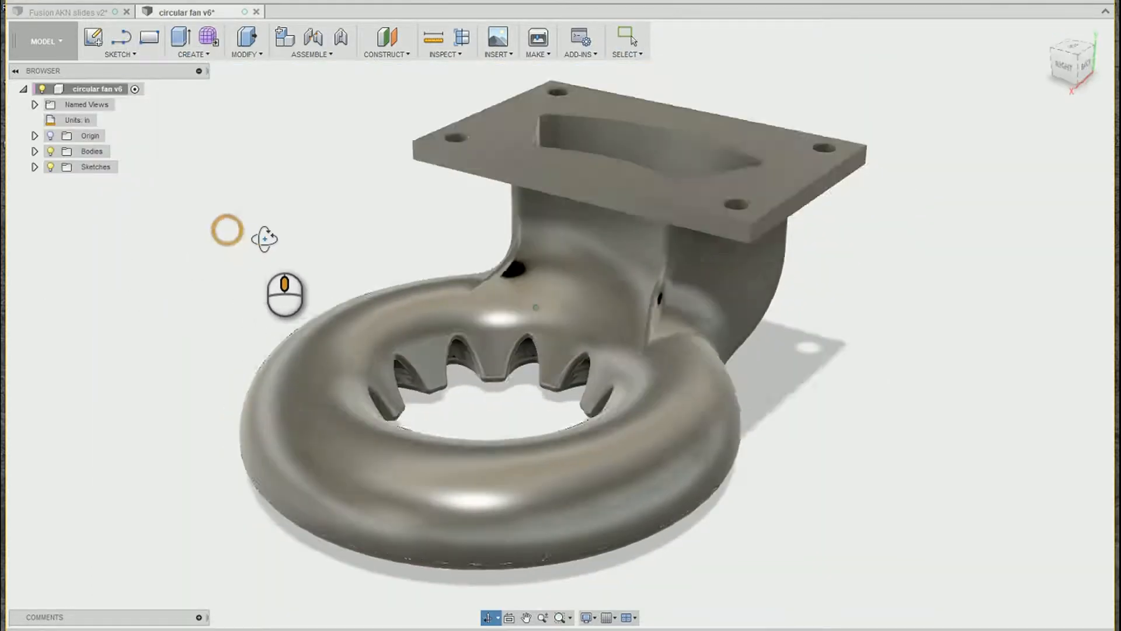
pyautogui.moveTo(264, 238); pyautogui.dragTo(195, 241)
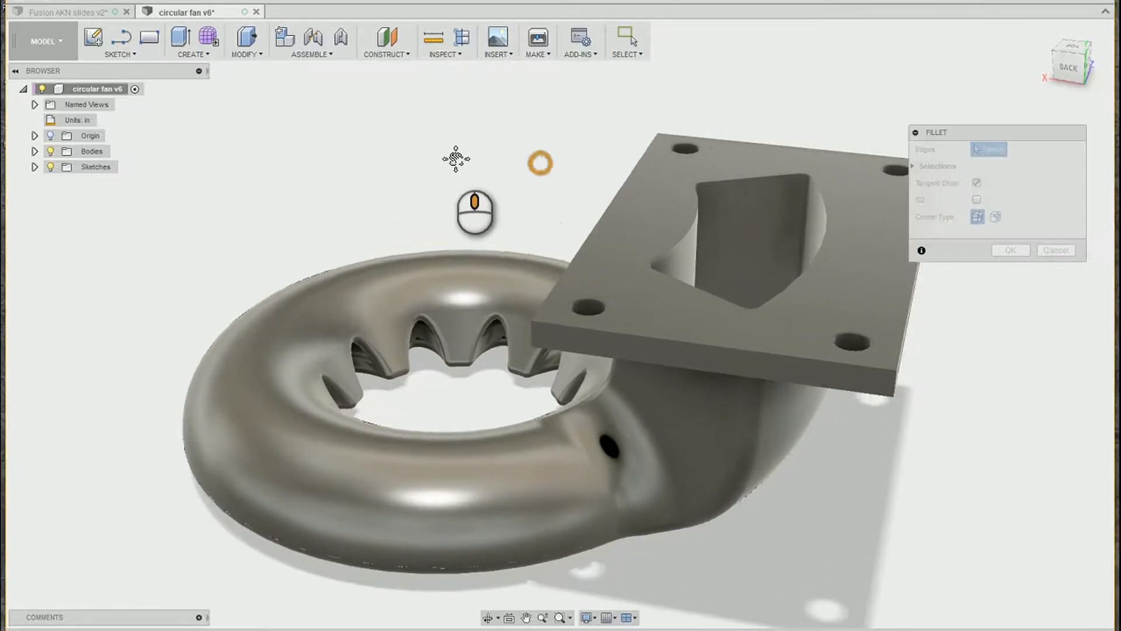
# - Select the mount opening's top edge and make its fillet Variable Radius
pyautogui.click(729, 165)
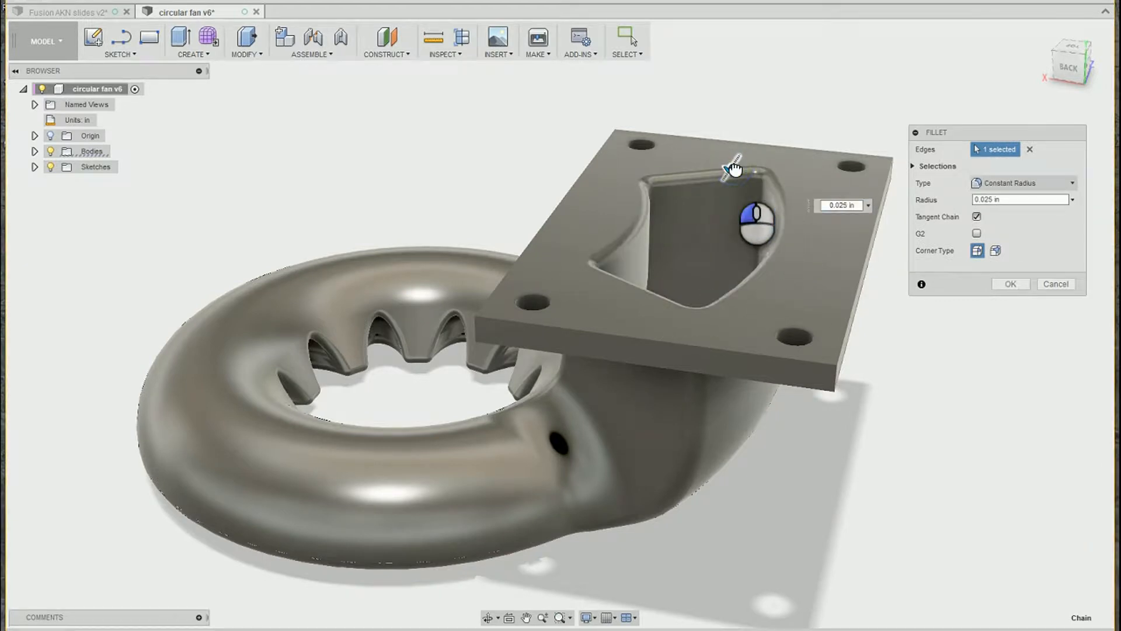
pyautogui.click(1023, 183)
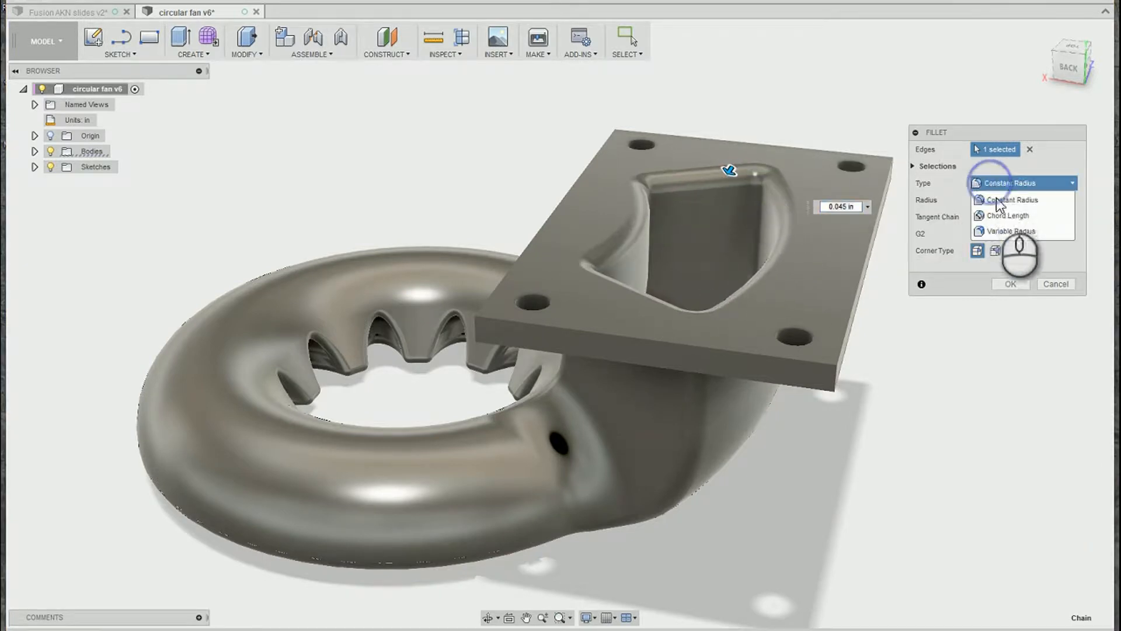
pyautogui.moveTo(1008, 231)
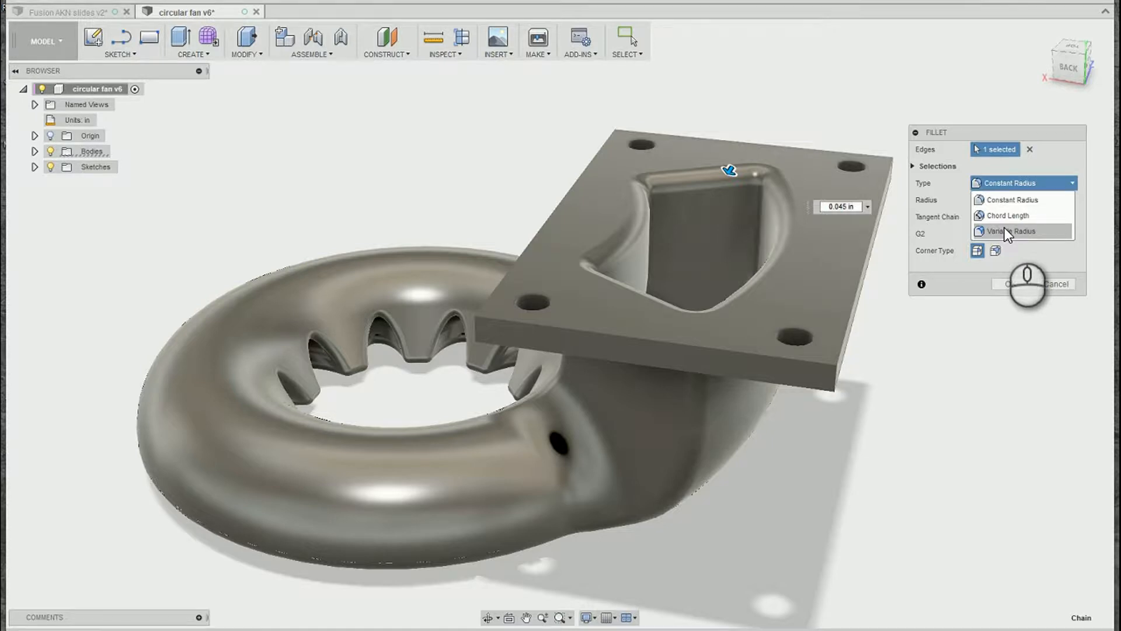
pyautogui.moveTo(1008, 239)
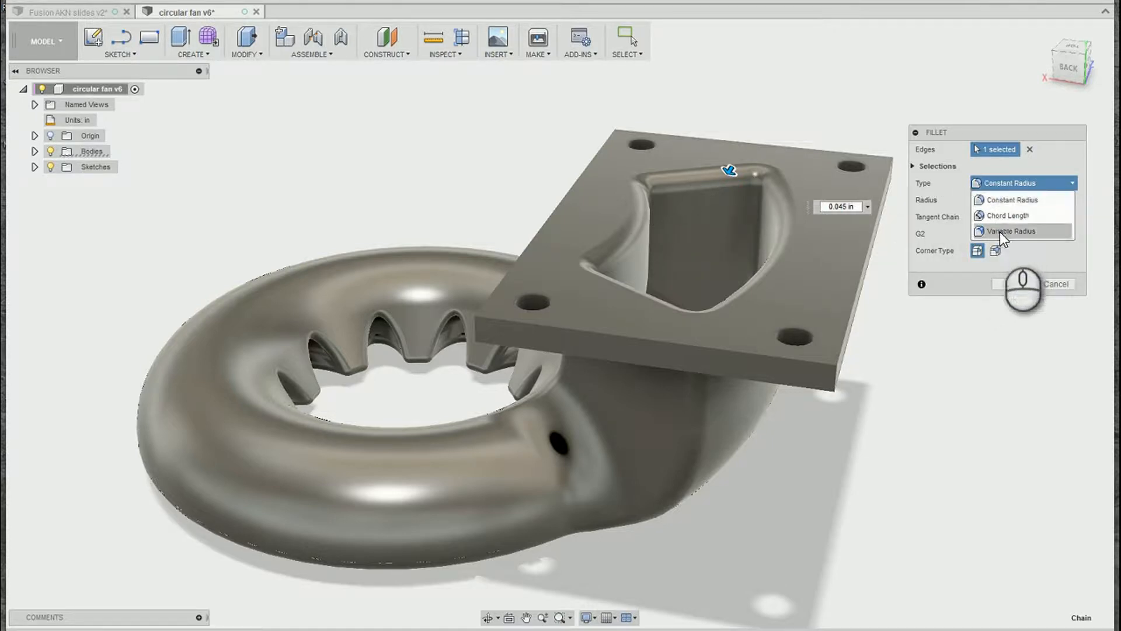
pyautogui.click(1011, 232)
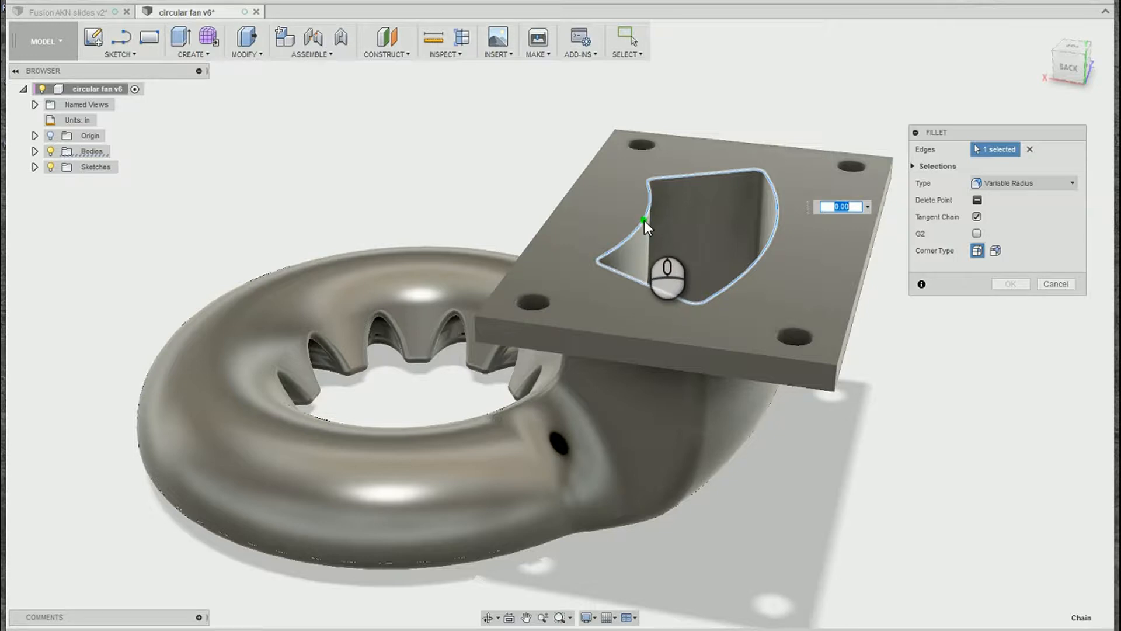
# - Add a radius point on the opening edge for the variable-radius fillet
pyautogui.click(645, 219)
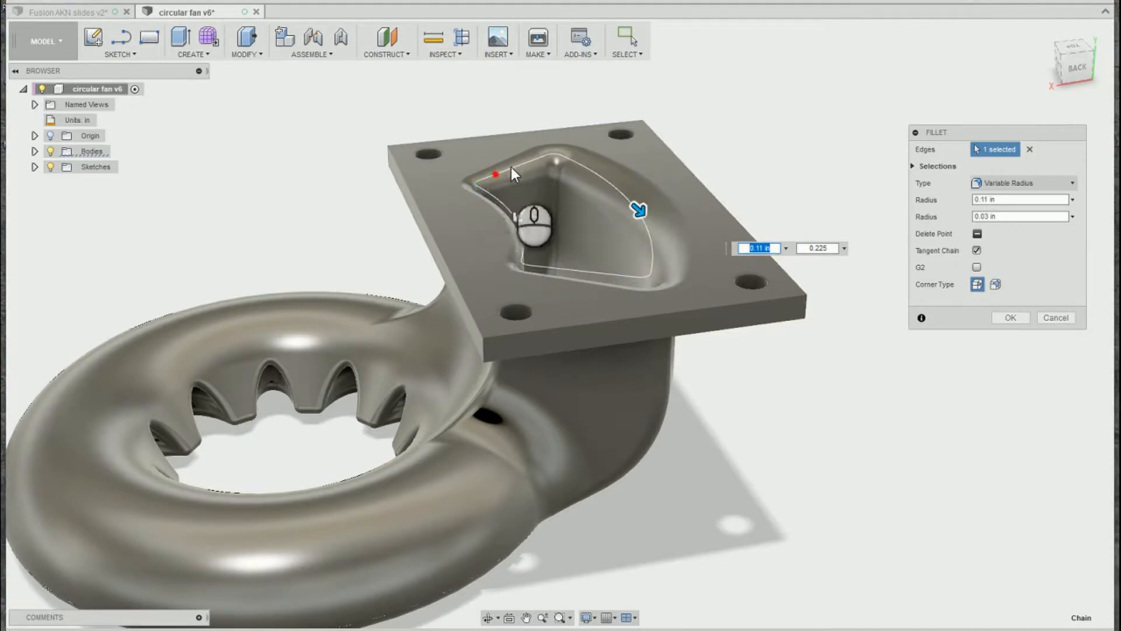
pyautogui.moveTo(772, 352)
pyautogui.write('0.12')
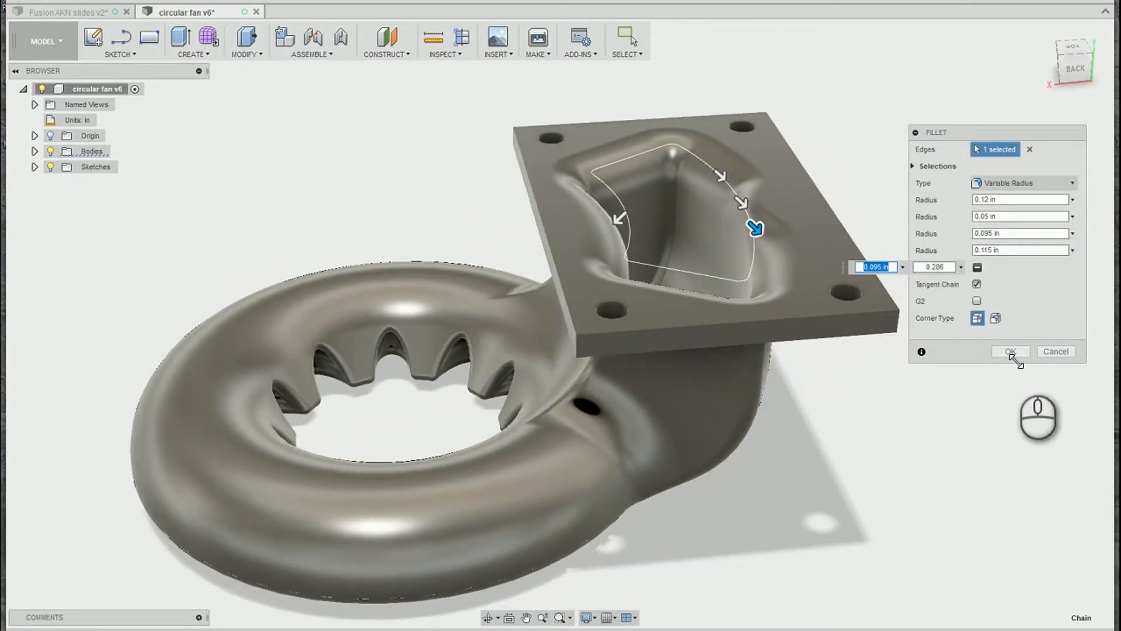
# - Apply the variable-radius fillet, then select flange edges for a new 0.085 in fillet
pyautogui.click(1009, 351)
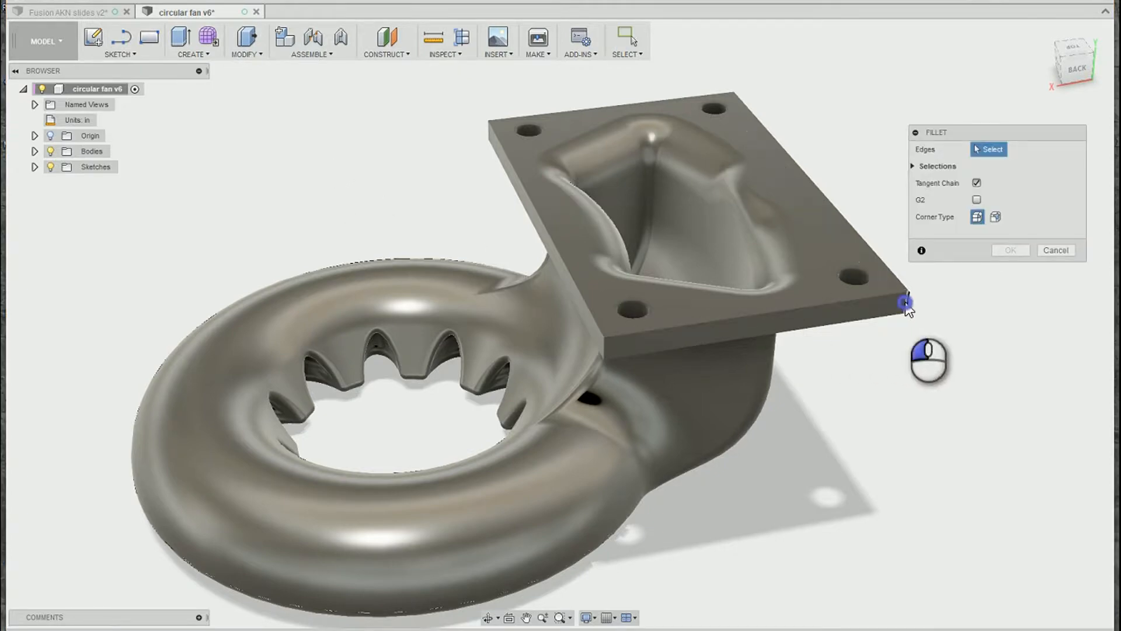
pyautogui.click(597, 350)
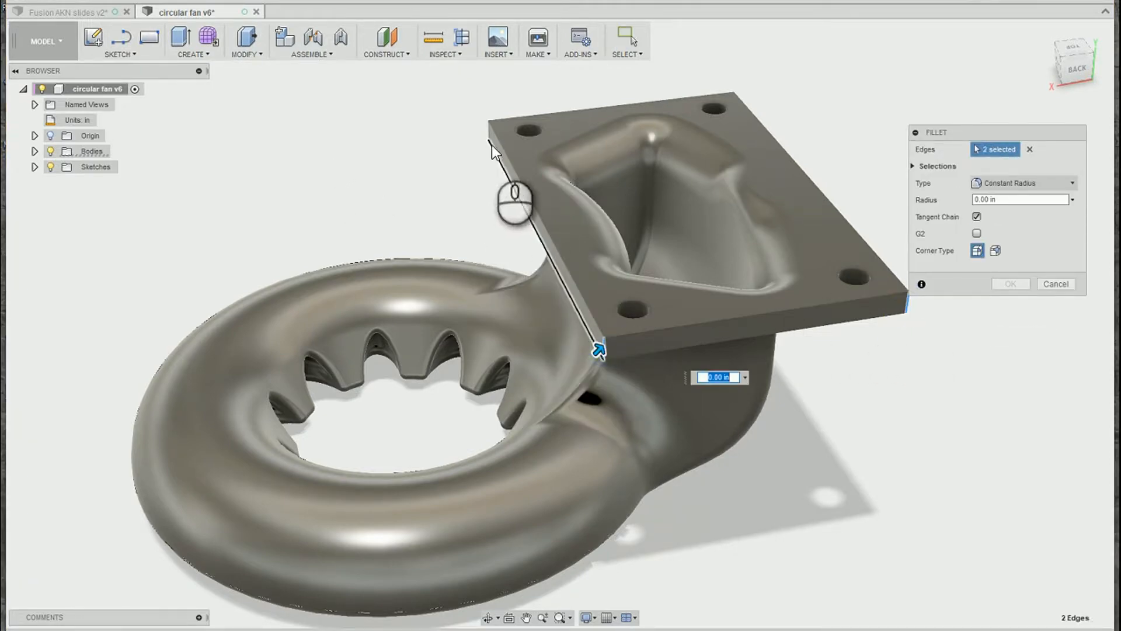
pyautogui.click(734, 104)
pyautogui.write('0.085')
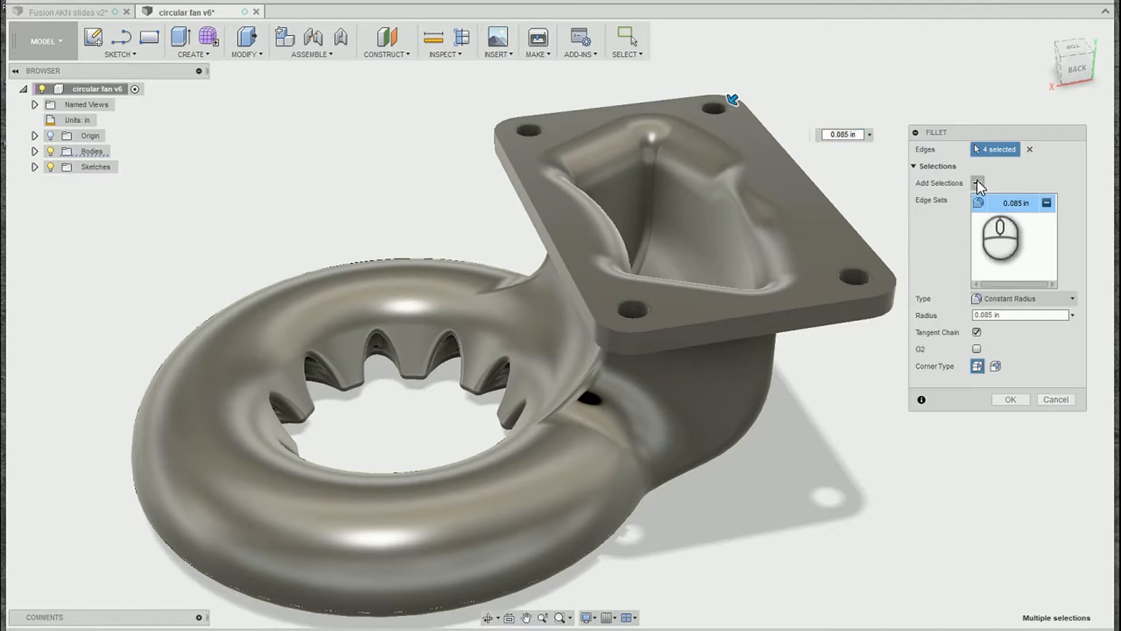
# - Add a second constant-radius edge set at 0.02 in and apply the grouped flange fillets
pyautogui.click(978, 184)
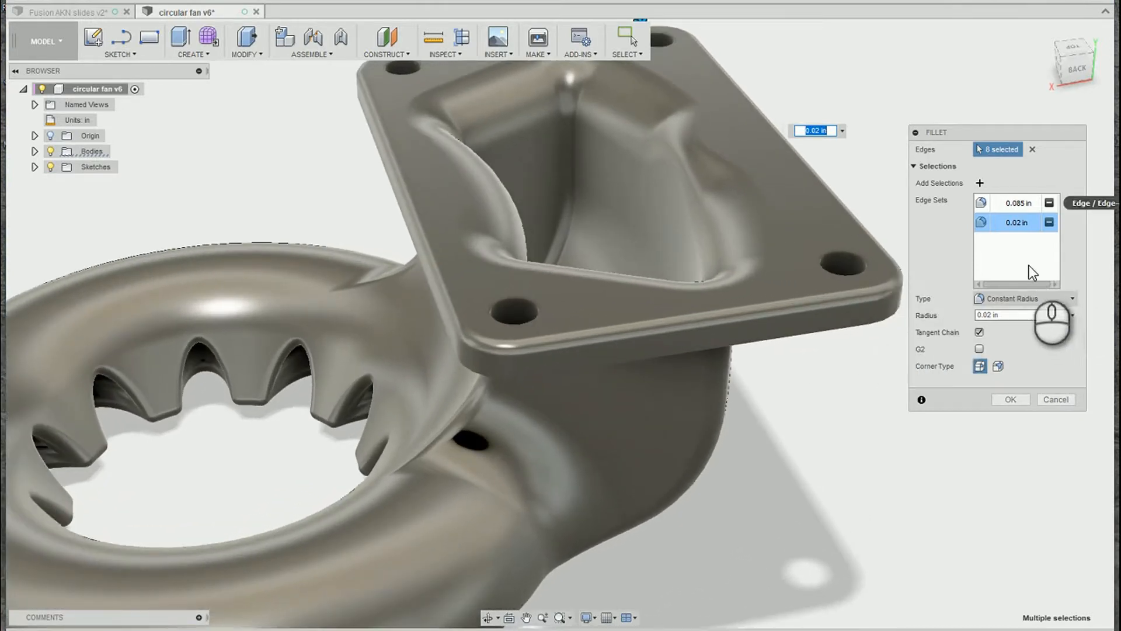
pyautogui.moveTo(1031, 272)
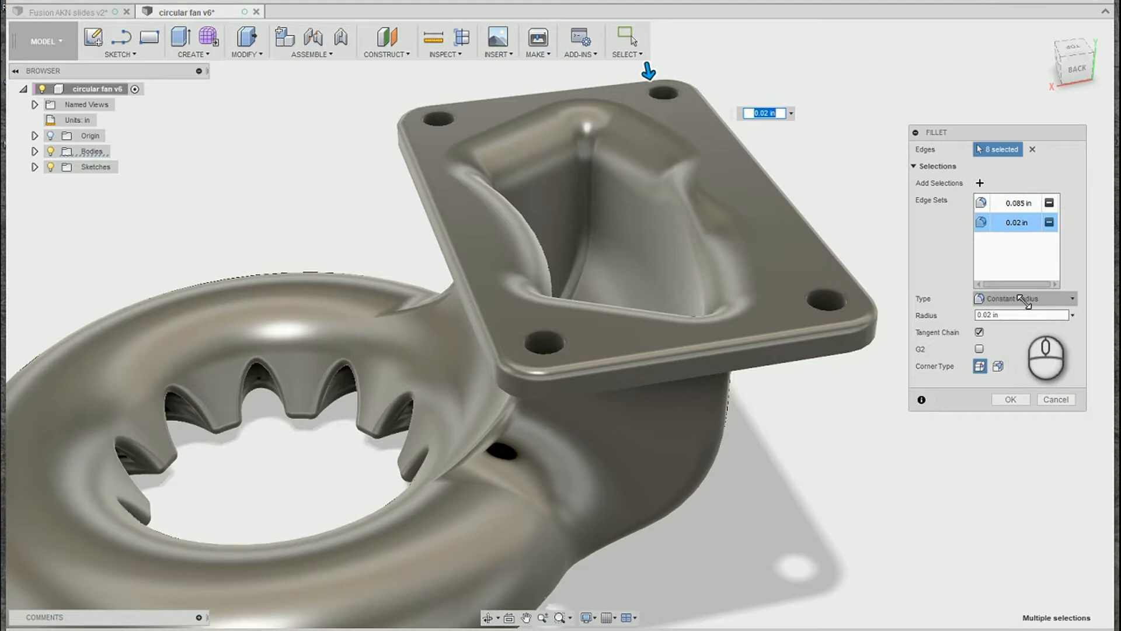
pyautogui.click(1024, 298)
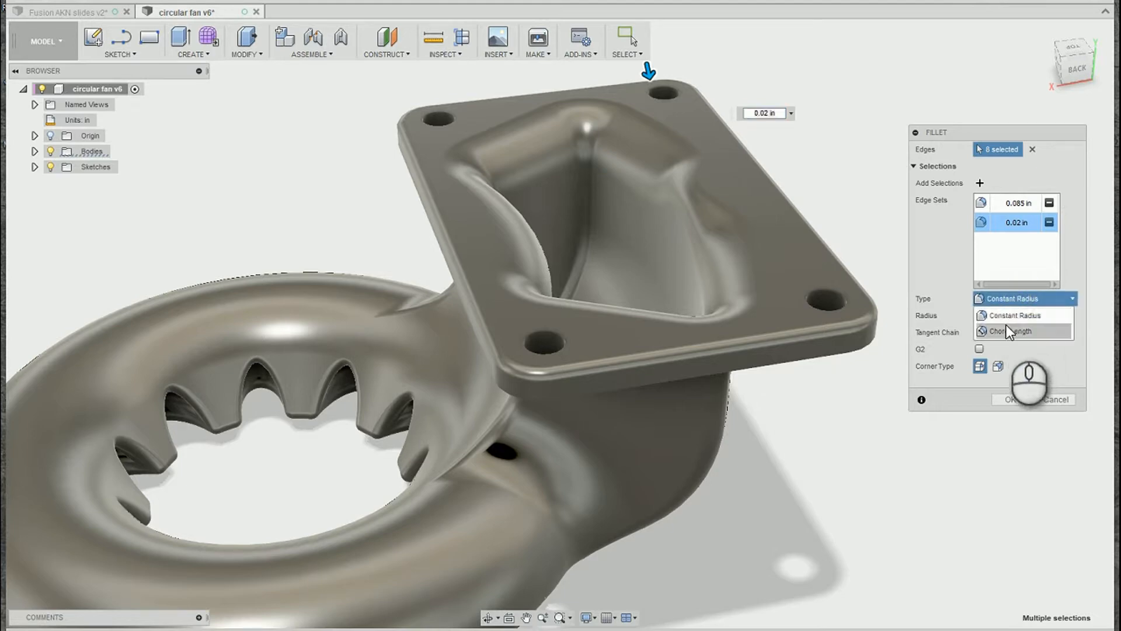
pyautogui.click(1013, 314)
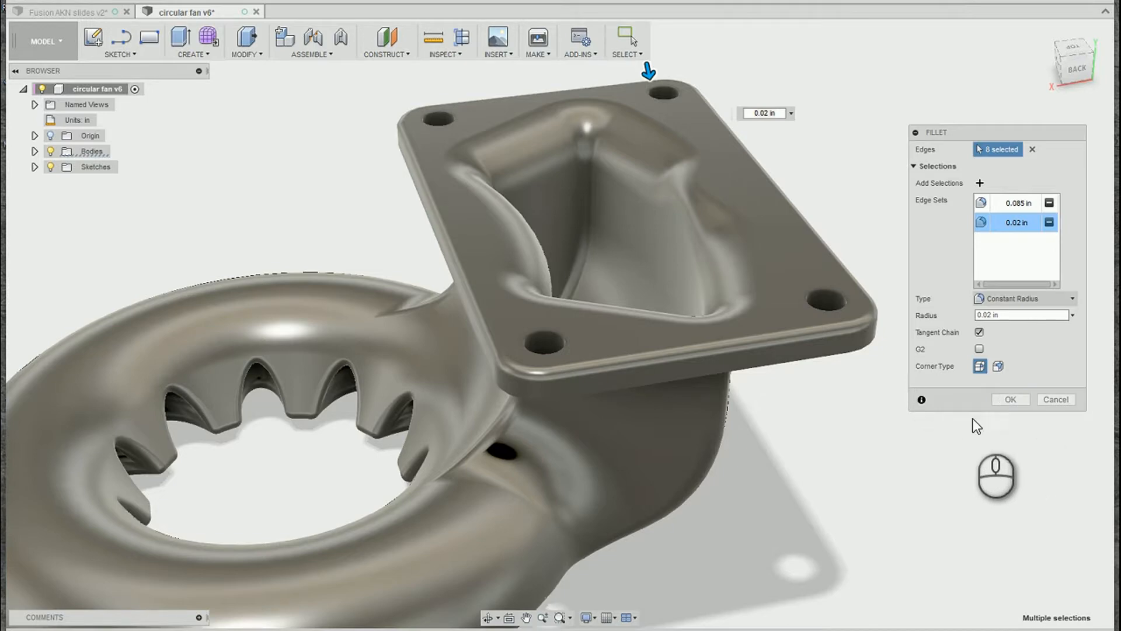
pyautogui.click(1009, 399)
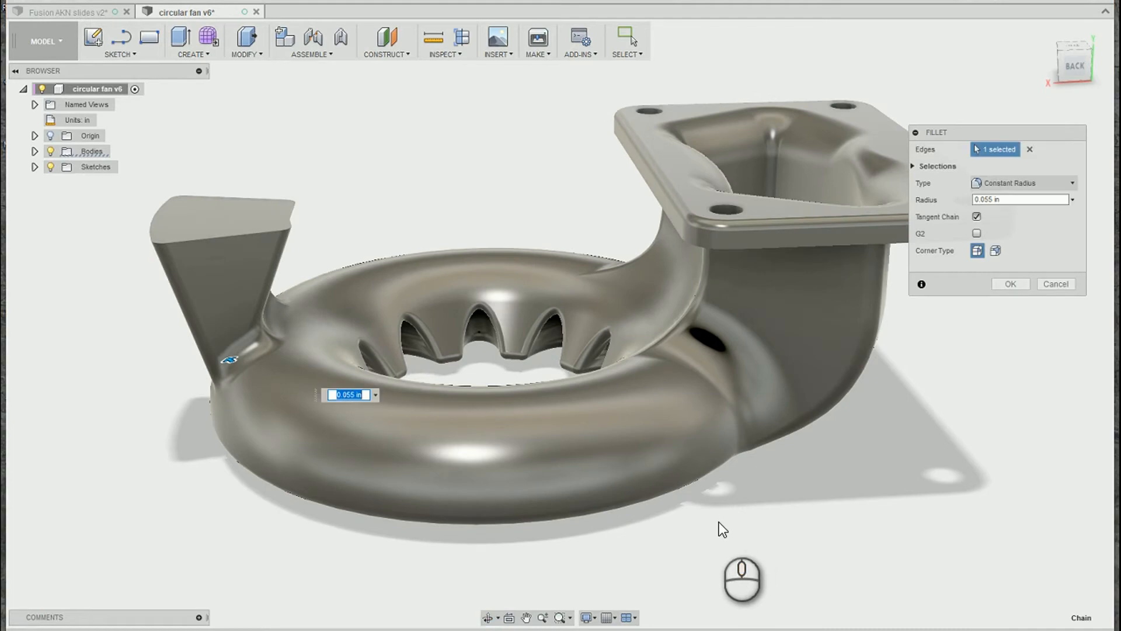
pyautogui.moveTo(279, 278)
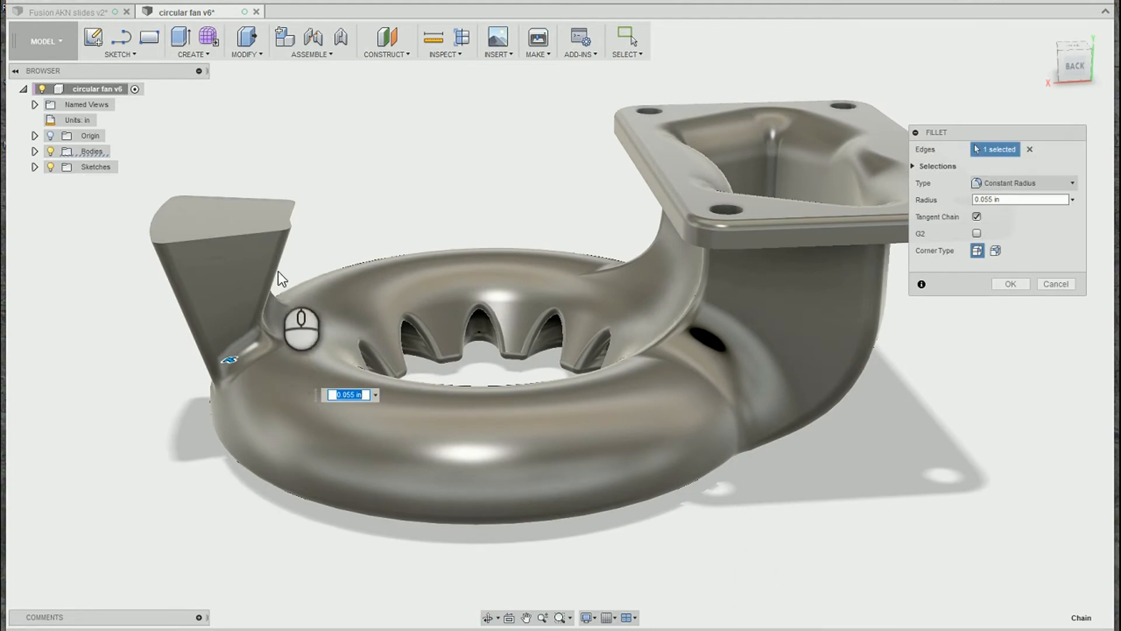
pyautogui.moveTo(1021, 187)
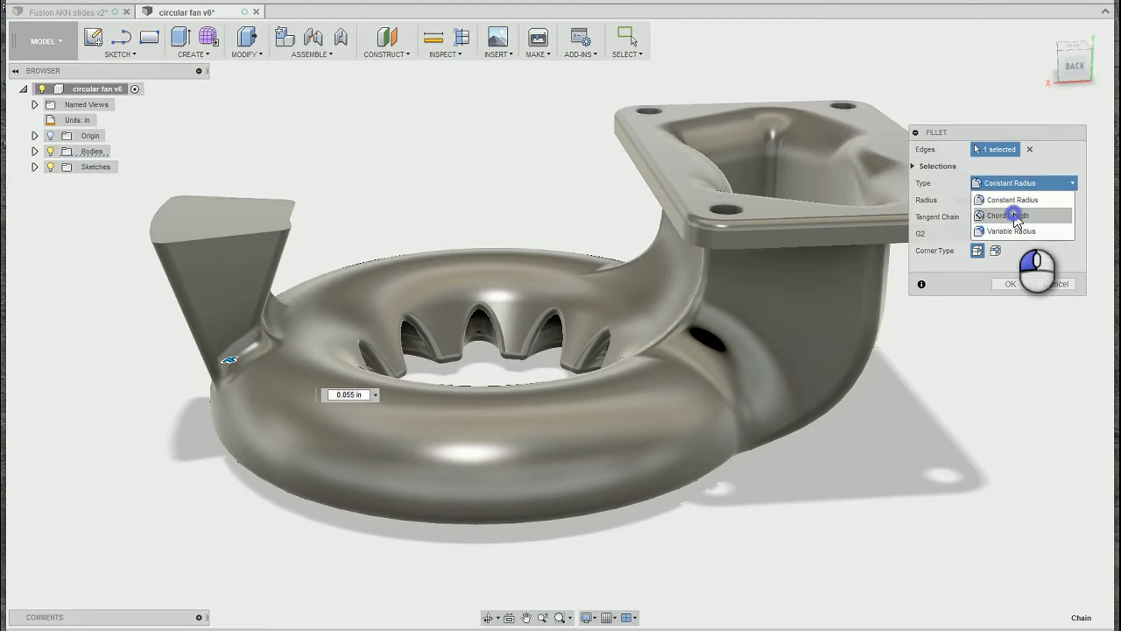
# - Apply a Chord Length fillet of 0.05 in to the spout's base edge
pyautogui.click(1007, 215)
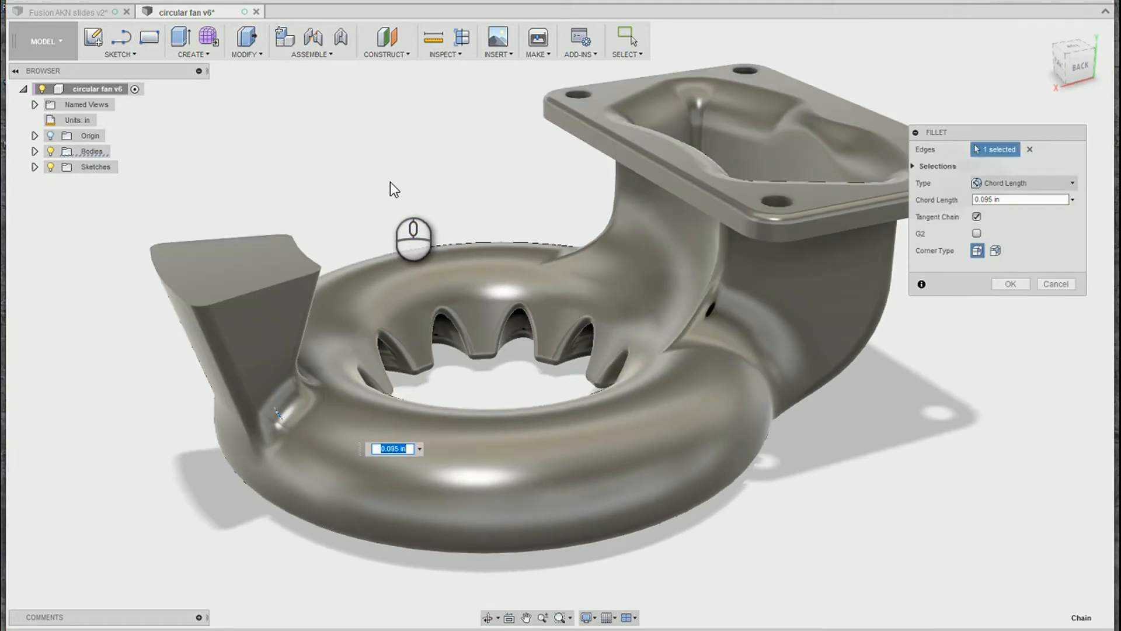
pyautogui.write('.05')
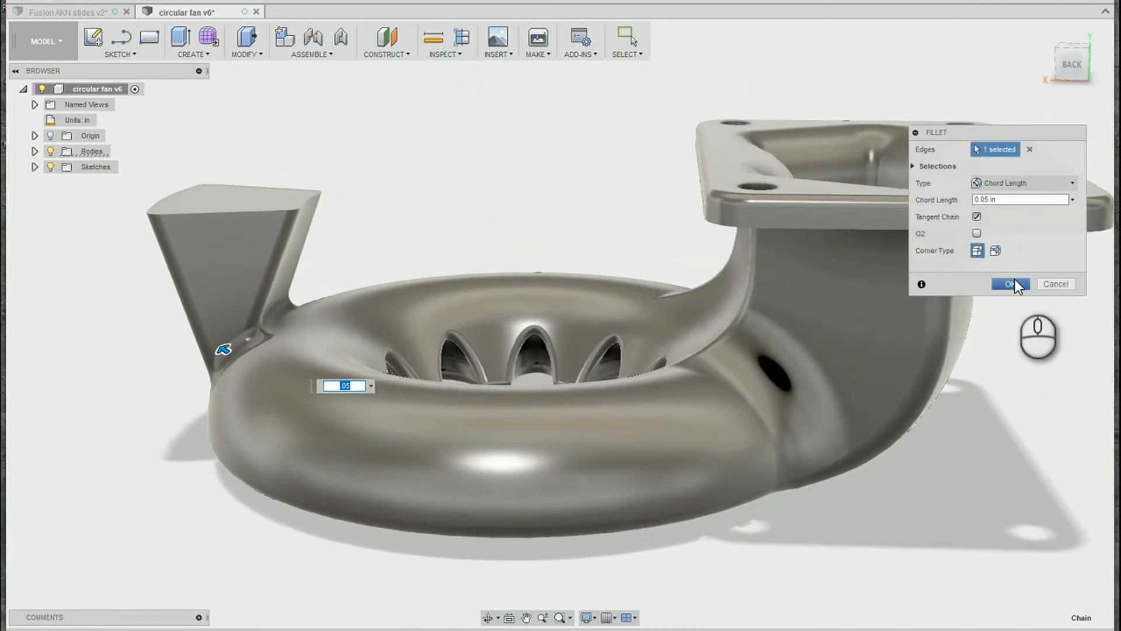
pyautogui.click(1009, 284)
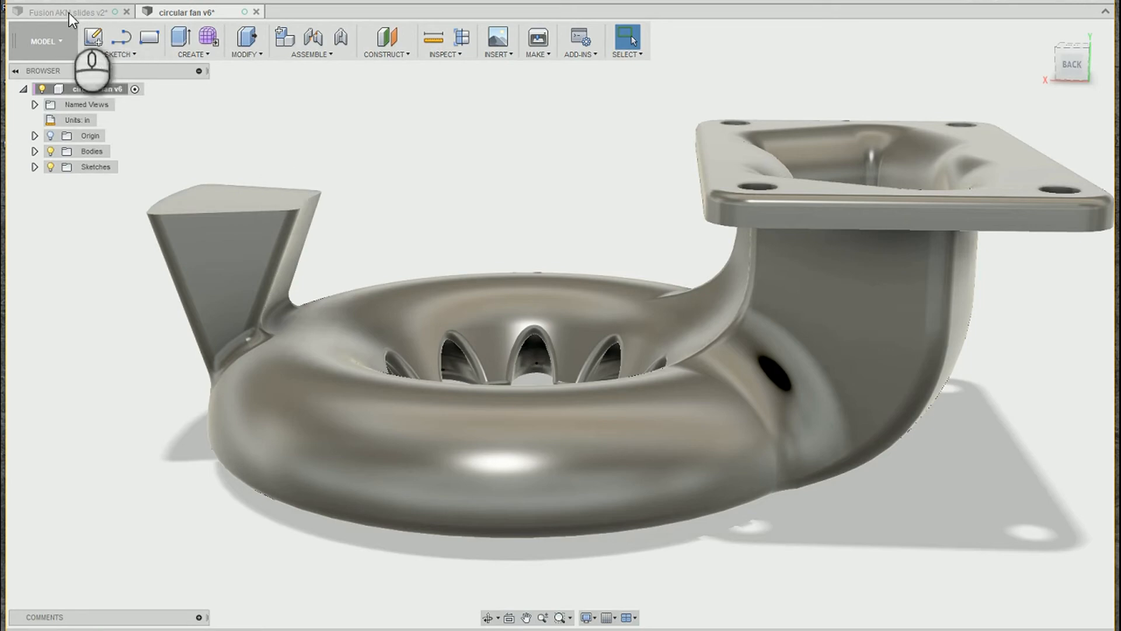
# - Switch back to the Fusion AKN slides v2 document
pyautogui.click(64, 12)
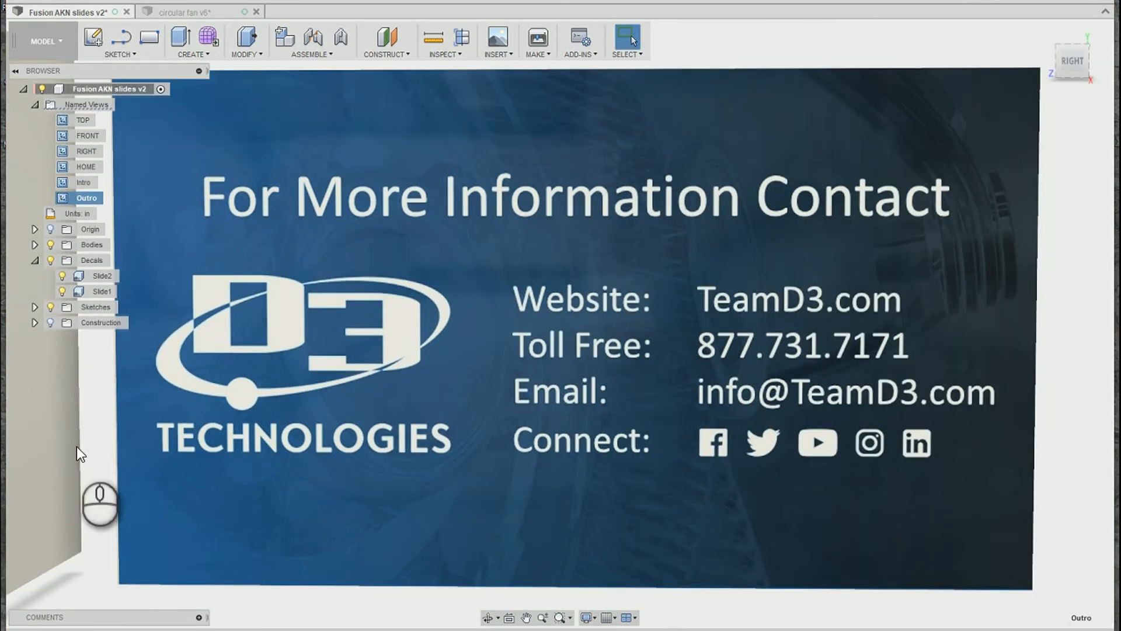
pyautogui.moveTo(103, 539)
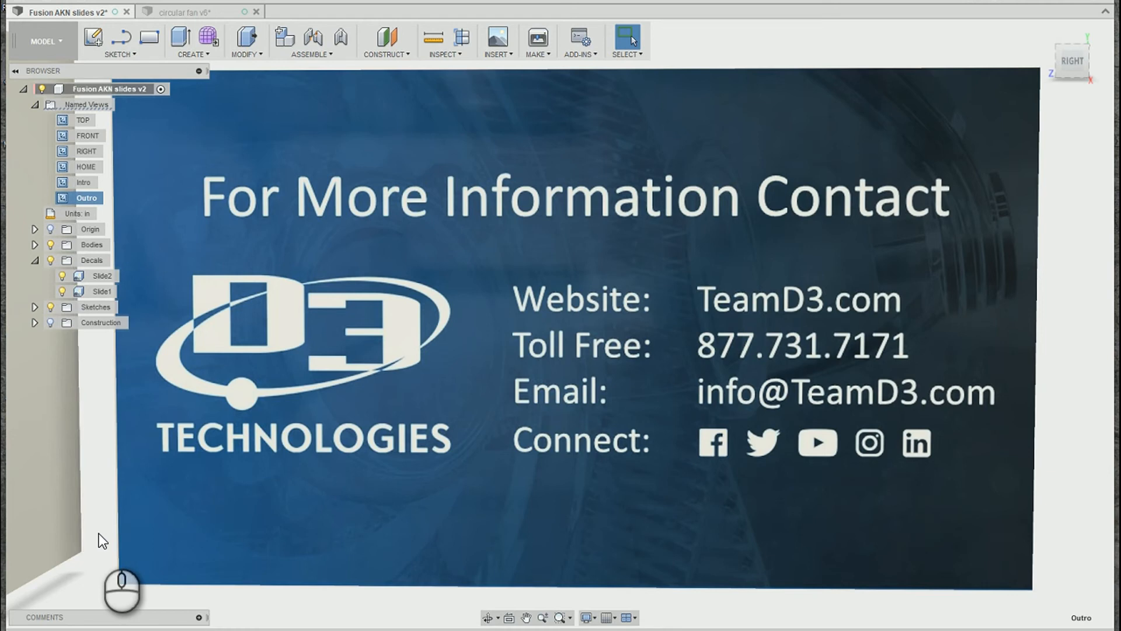